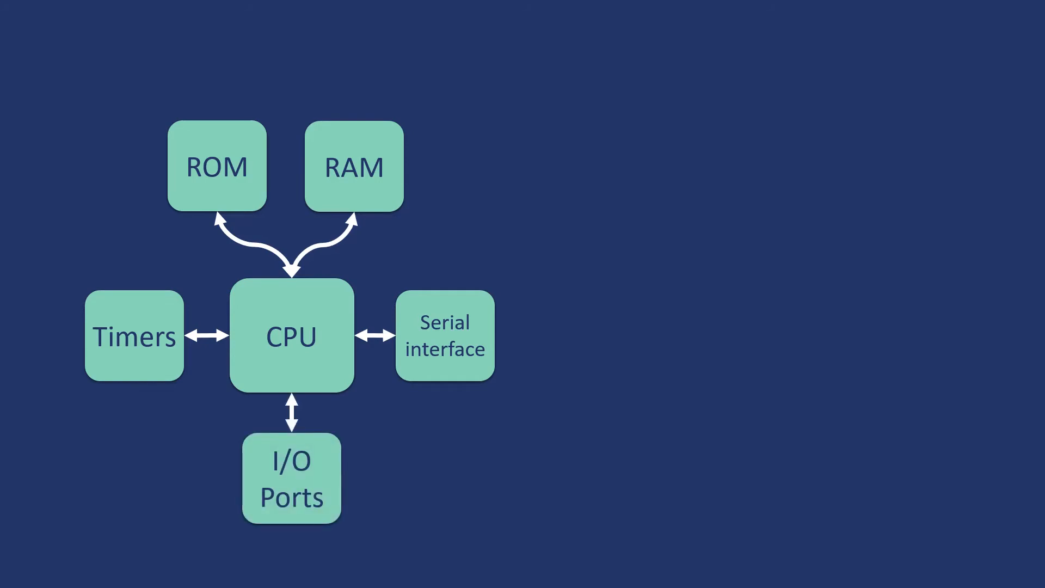
Advance the slide show one animation so the grey highlight frame outlines the CPU block
left_click(291, 336)
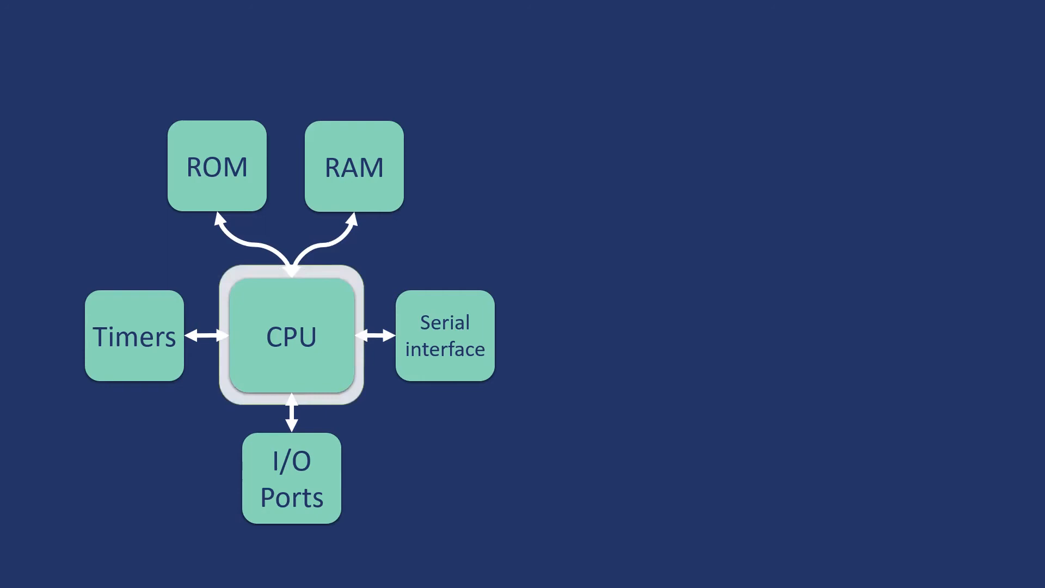